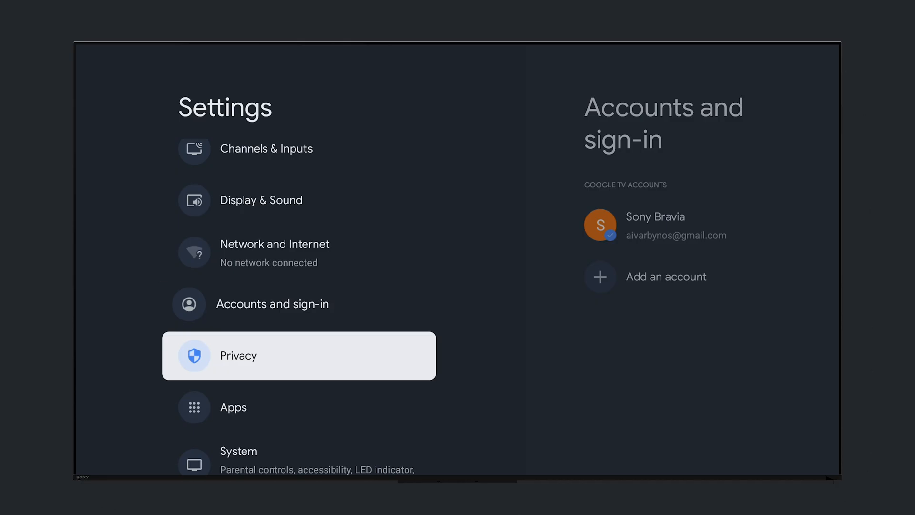
Reach Settings > System > About showing the TV model SONY XR-55A95L
left_click(239, 450)
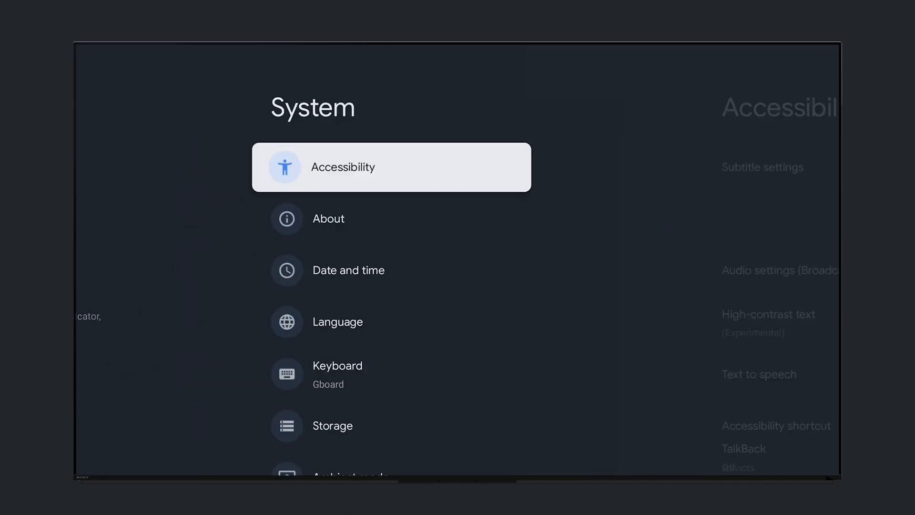
left_click(328, 219)
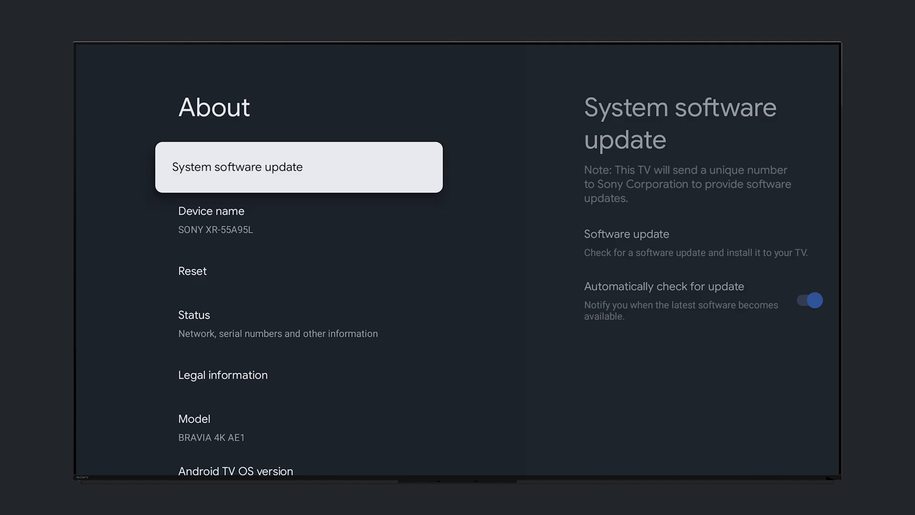
left_click(298, 165)
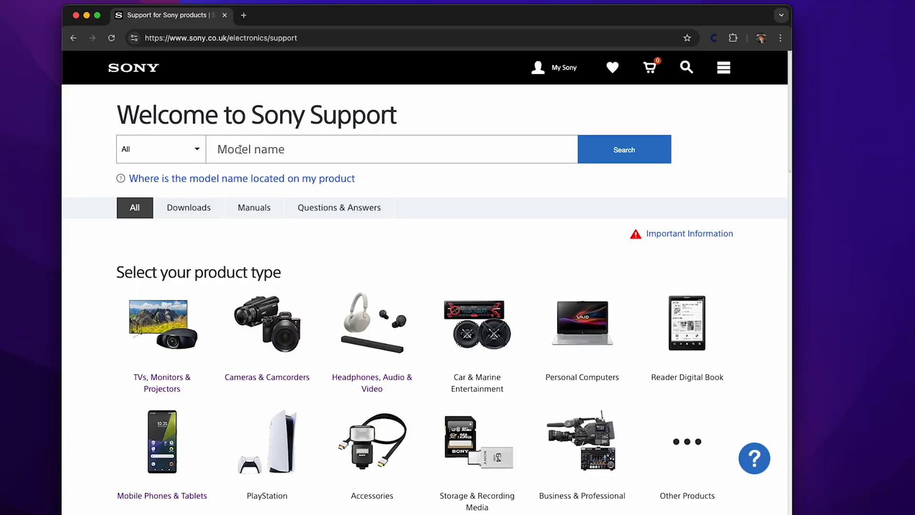
Search Sony Support for XR-55A95L and reach its Downloads list with firmware v112.607.020.1
type("XR-55A9")
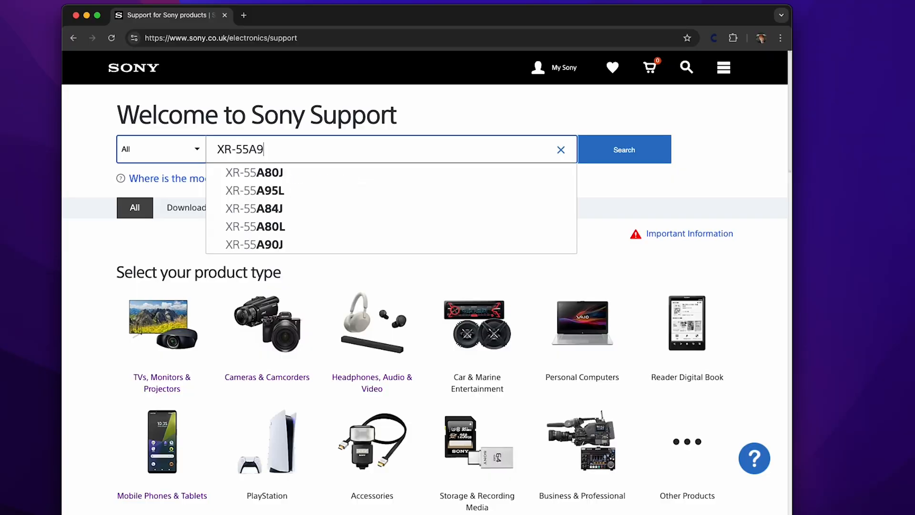
left_click(254, 190)
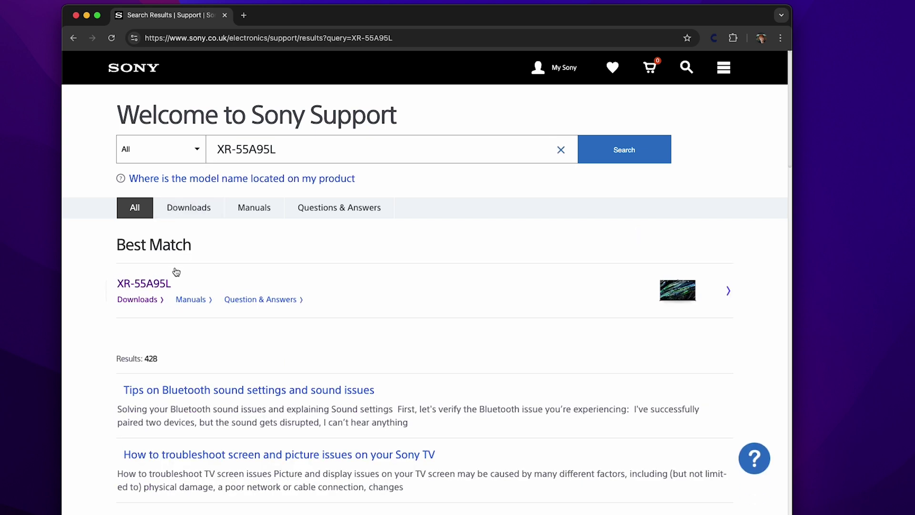
left_click(144, 283)
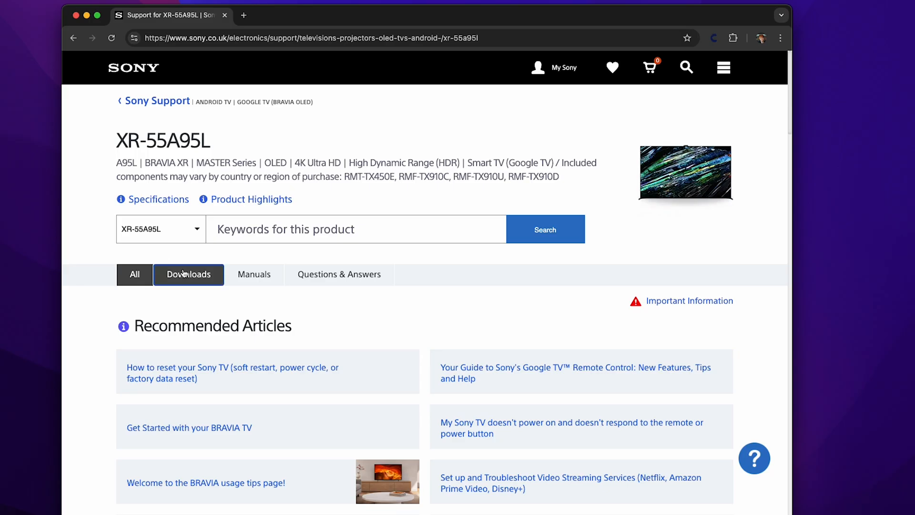
left_click(187, 275)
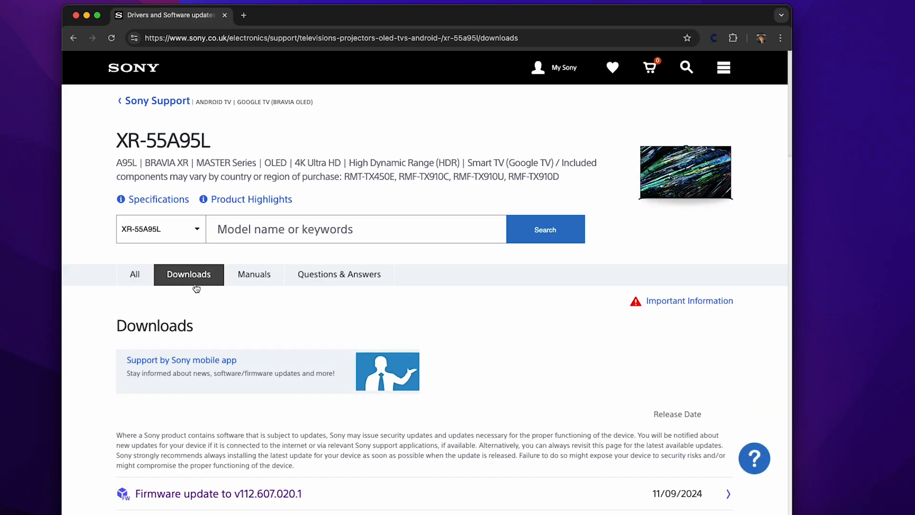
scroll("down", 3)
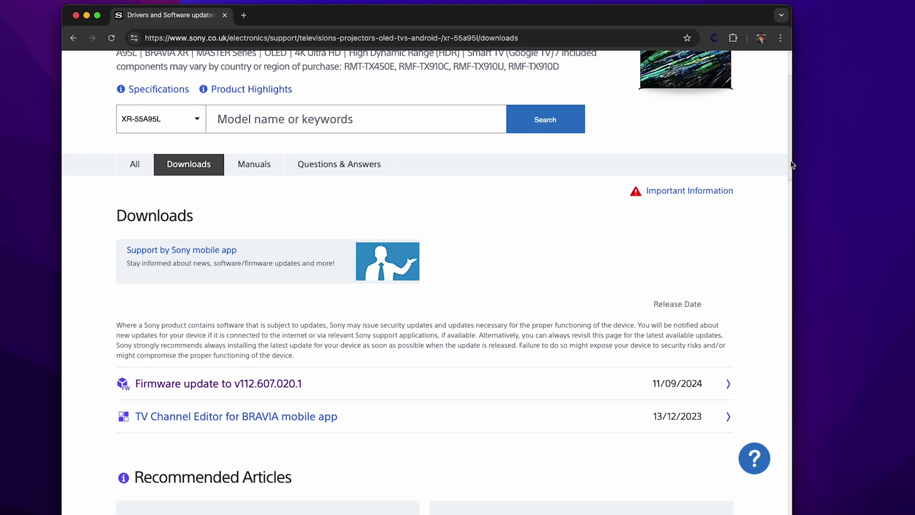
scroll("down", 3)
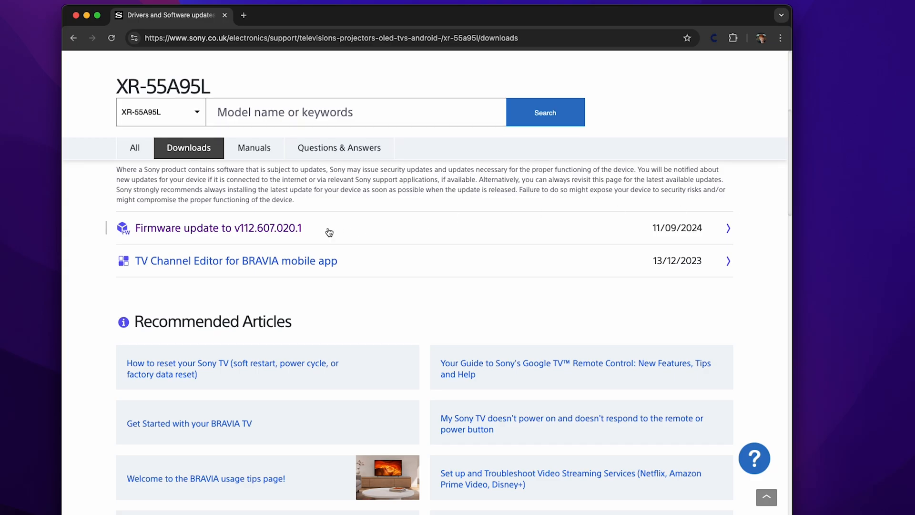
Accept the EULA and download firmware v112.607.020.1 to Downloads
left_click(218, 228)
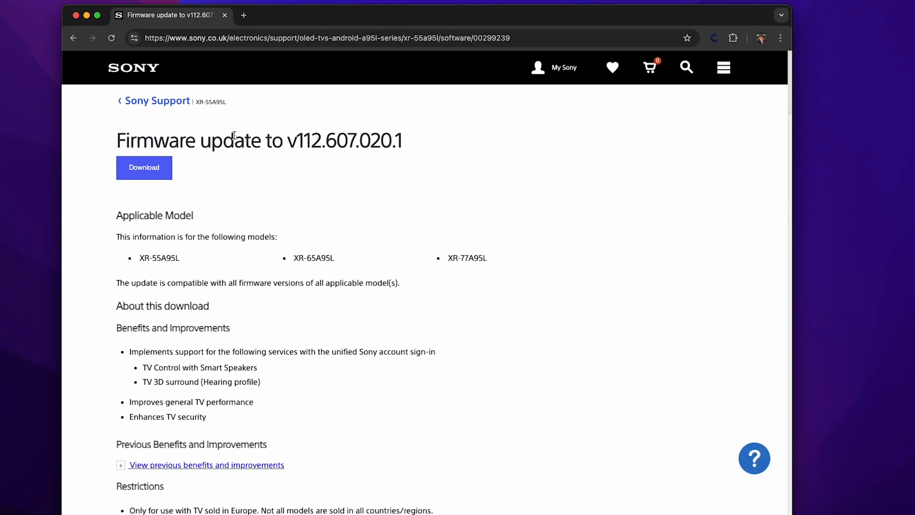
left_click(144, 168)
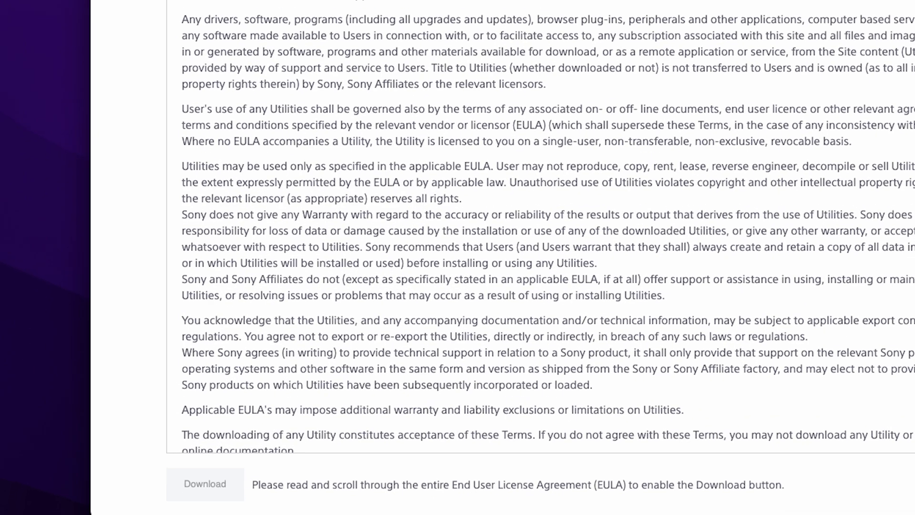
scroll("down", 3)
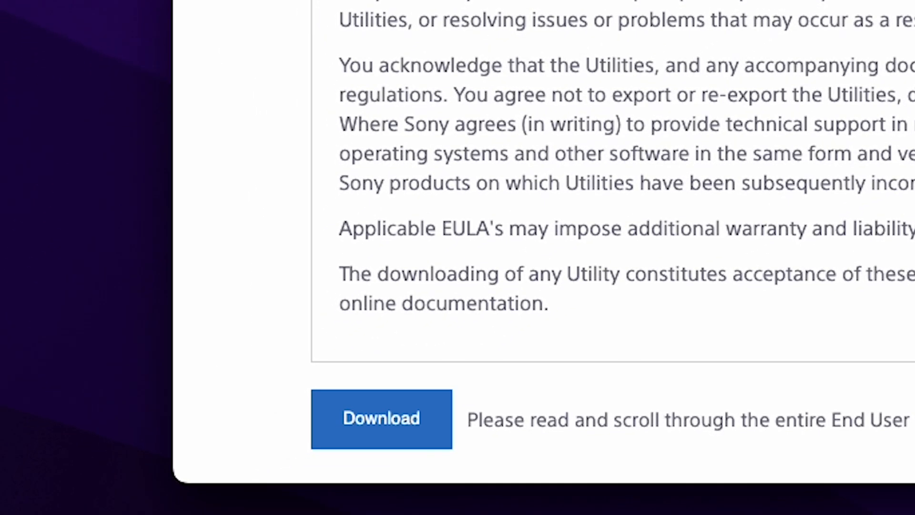
left_click(381, 418)
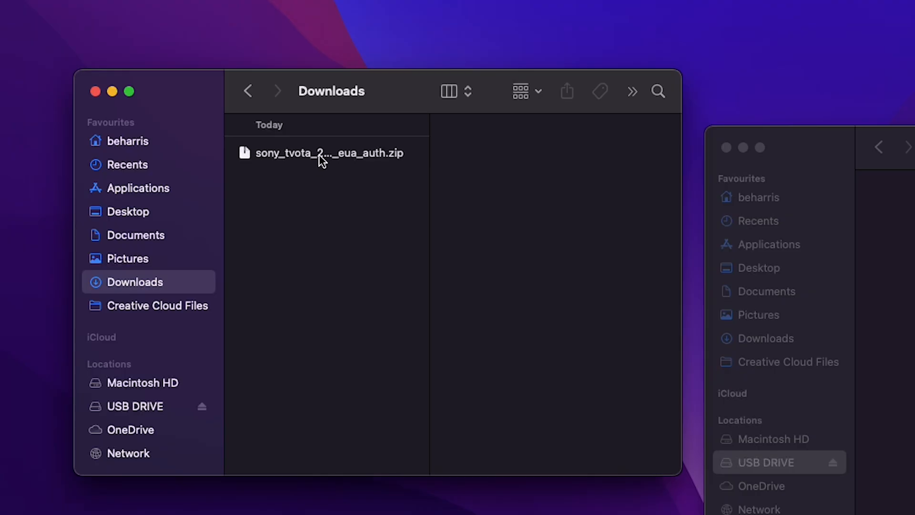
Unzip the firmware archive in Downloads and view its two zips and .dep file
double_click(329, 152)
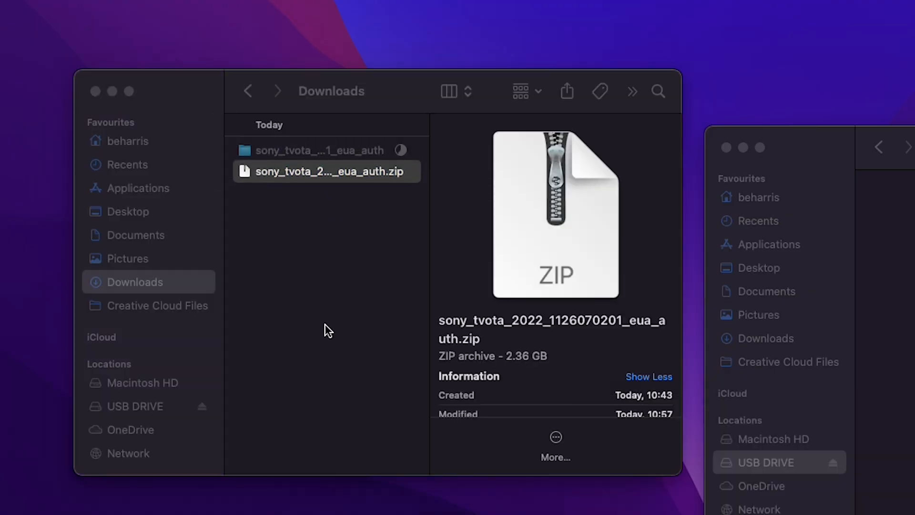
left_click(319, 150)
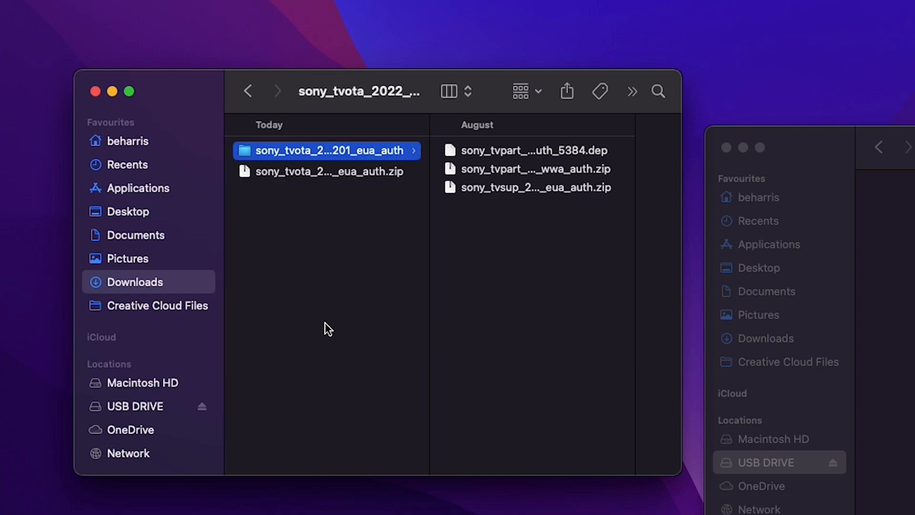
mouse_move(330, 326)
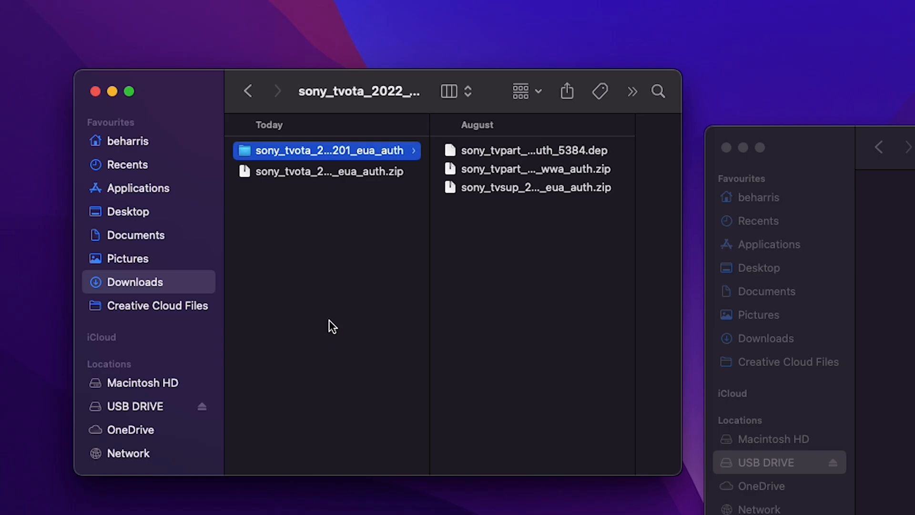
mouse_move(327, 204)
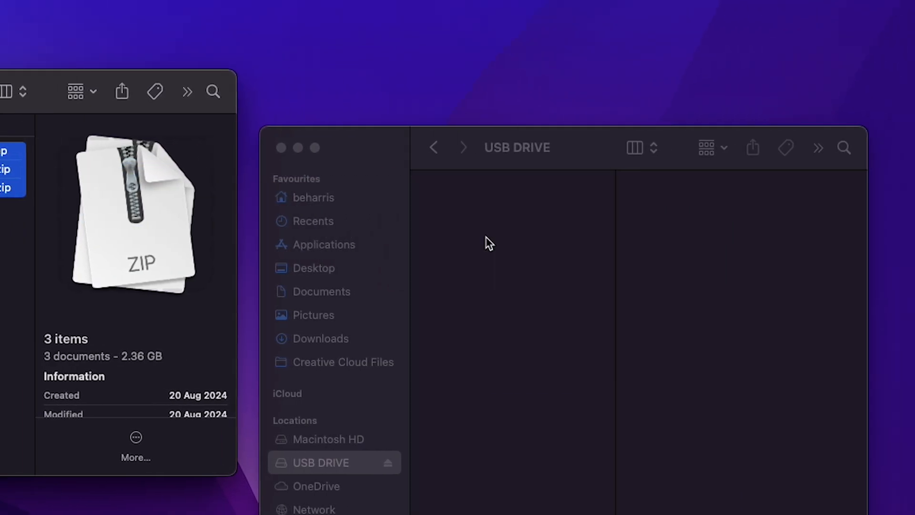
Paste the three firmware files onto the USB DRIVE
left_click(320, 462)
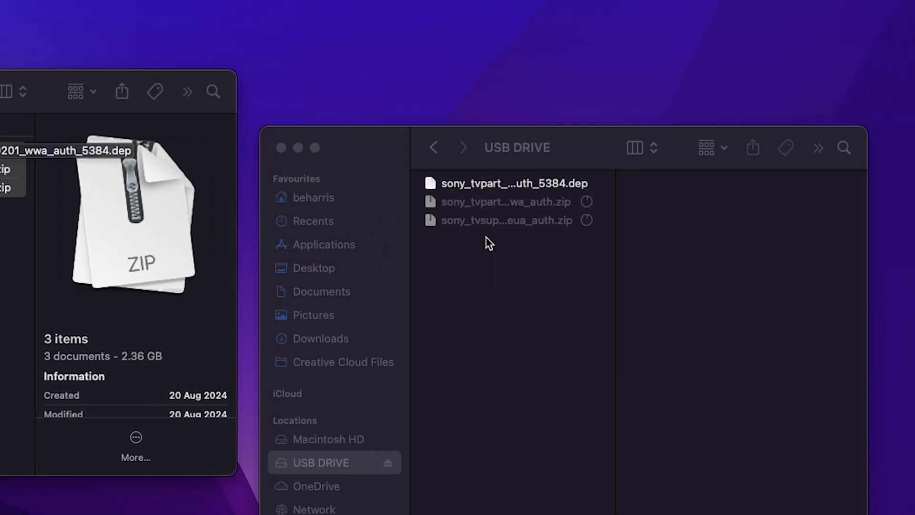